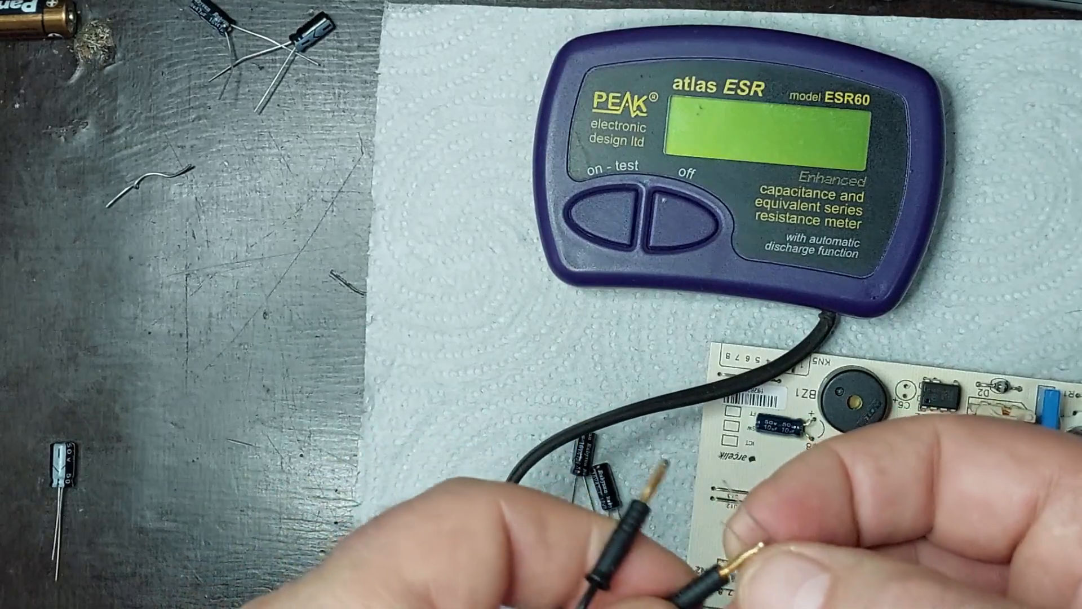
{"action": "left_click", "coordinate": [607, 221]}
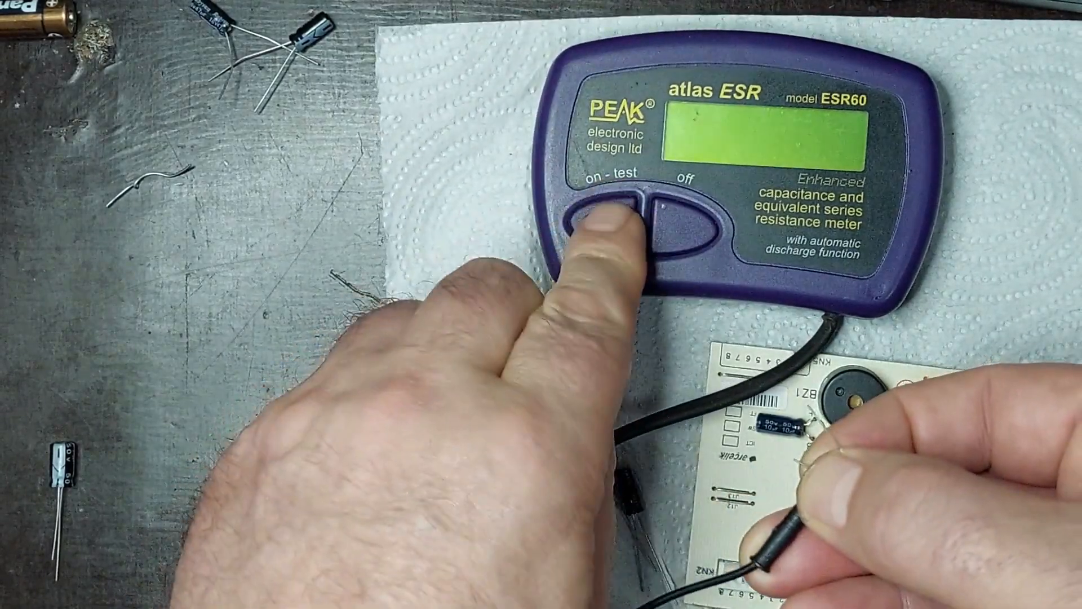
{"action": "left_click", "coordinate": [603, 221]}
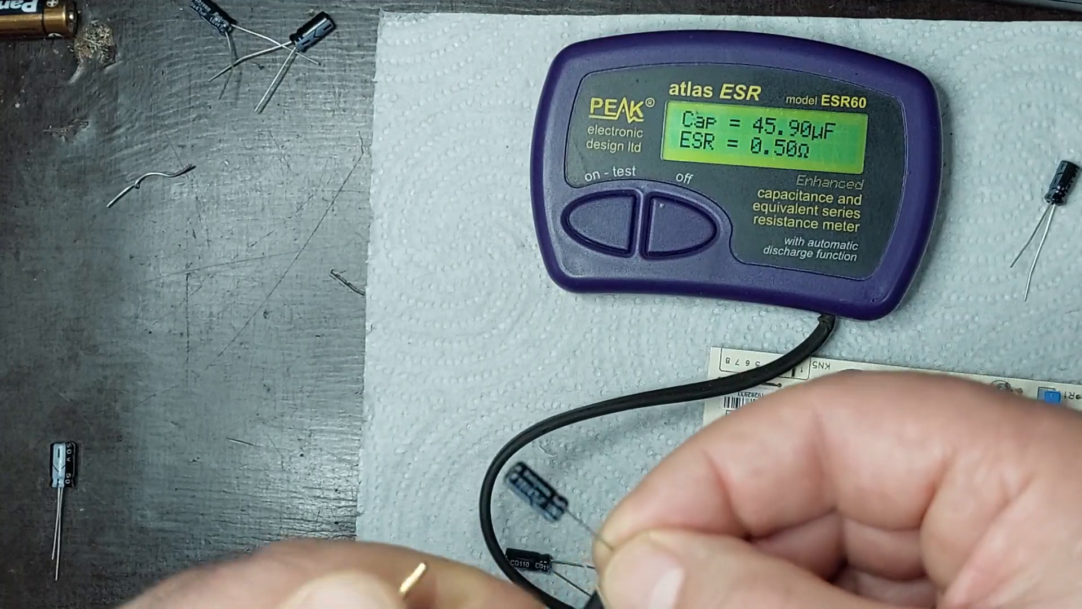
{"action": "left_click", "coordinate": [606, 221]}
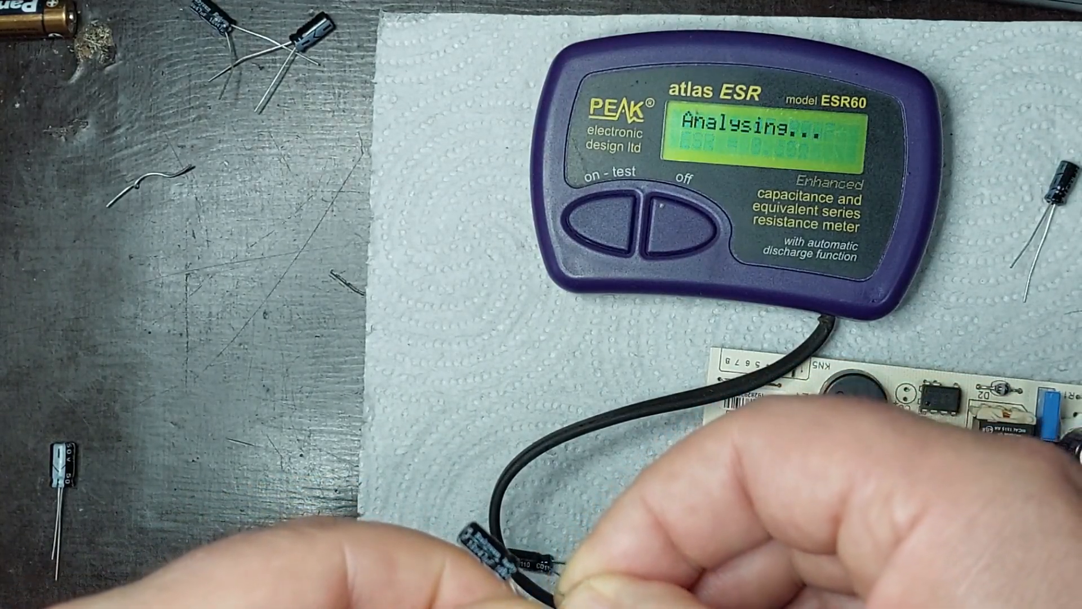